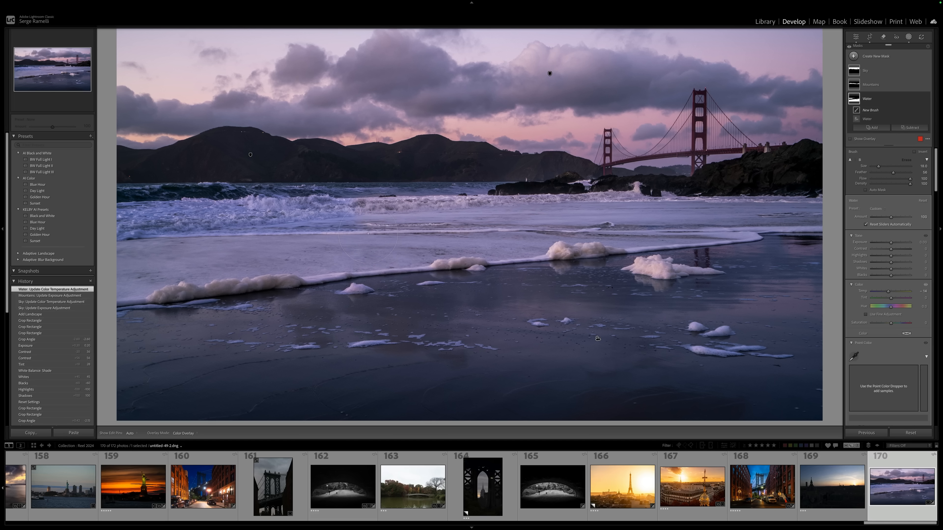
Step: Load the Manhattan Bridge street photo from the filmstrip for editing
click(762, 487)
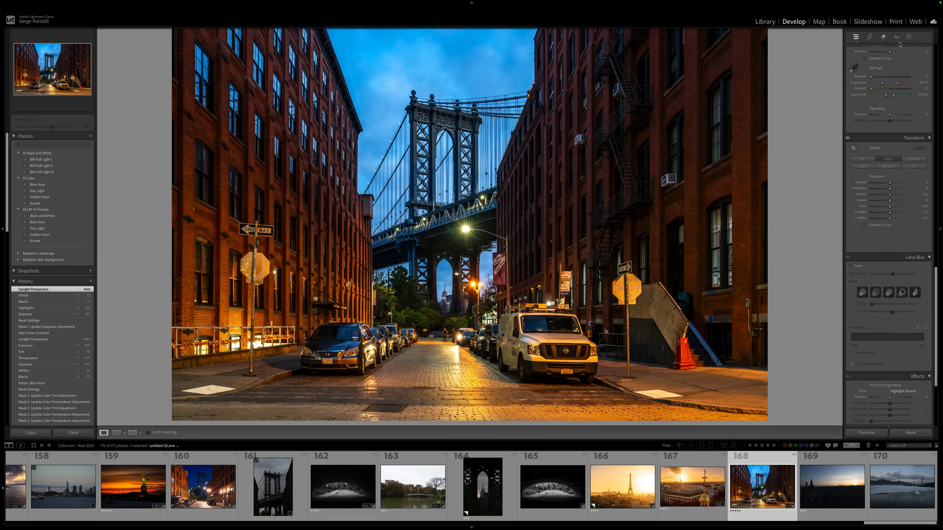
Step: Add a top-down linear gradient mask, preview it as Image on B&W, then return to Color Overlay
click(908, 37)
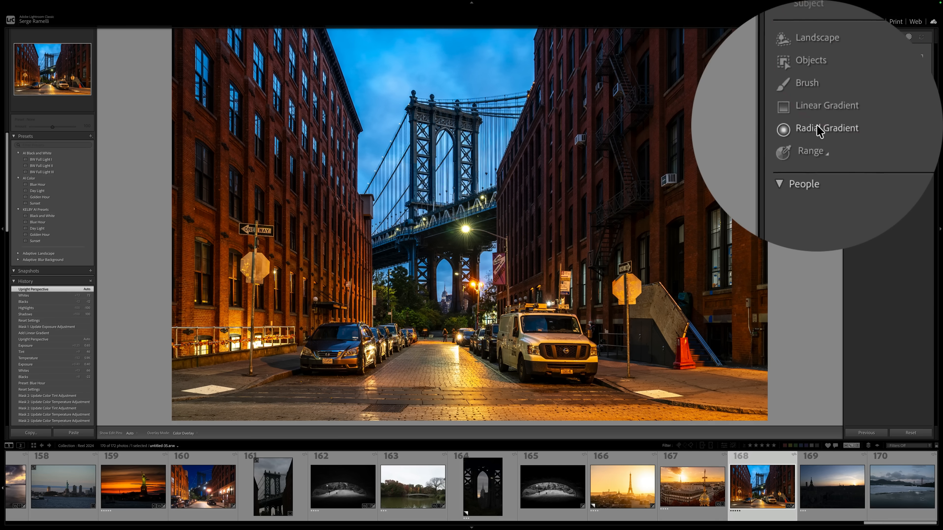
click(818, 105)
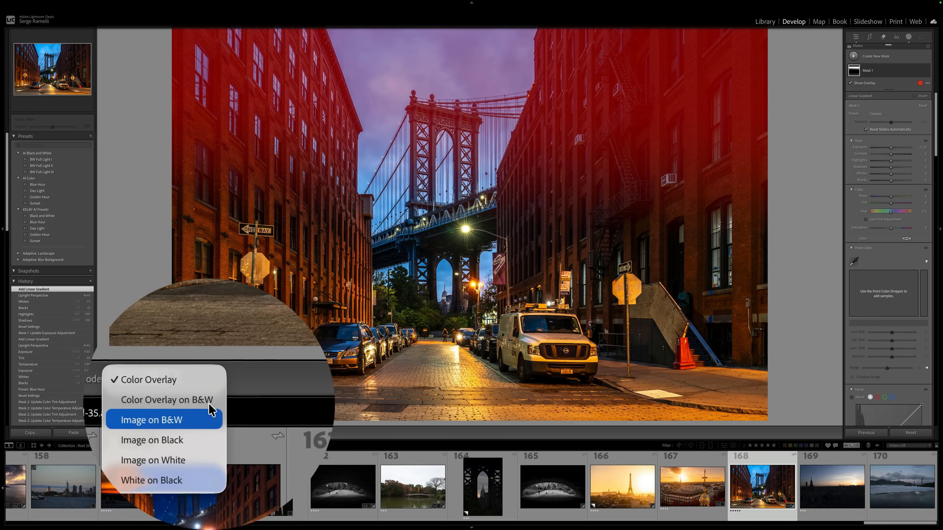
click(167, 400)
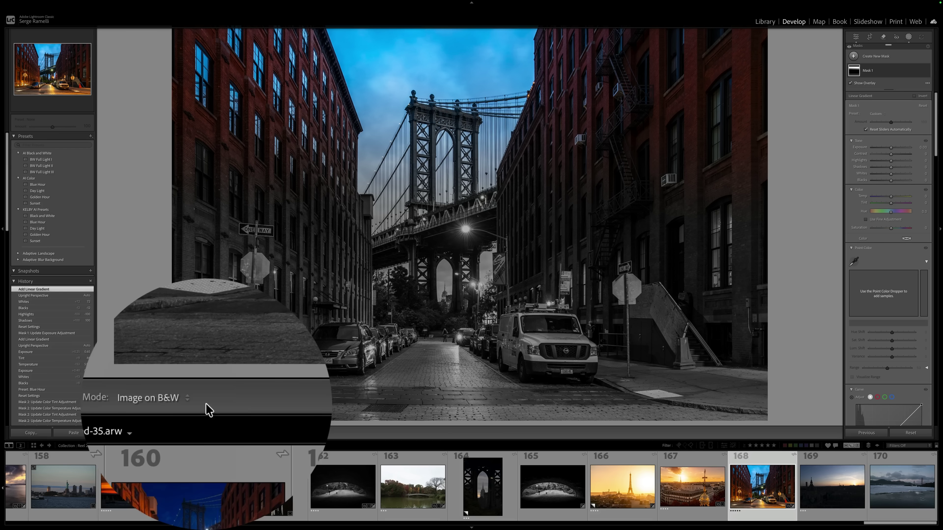
click(150, 398)
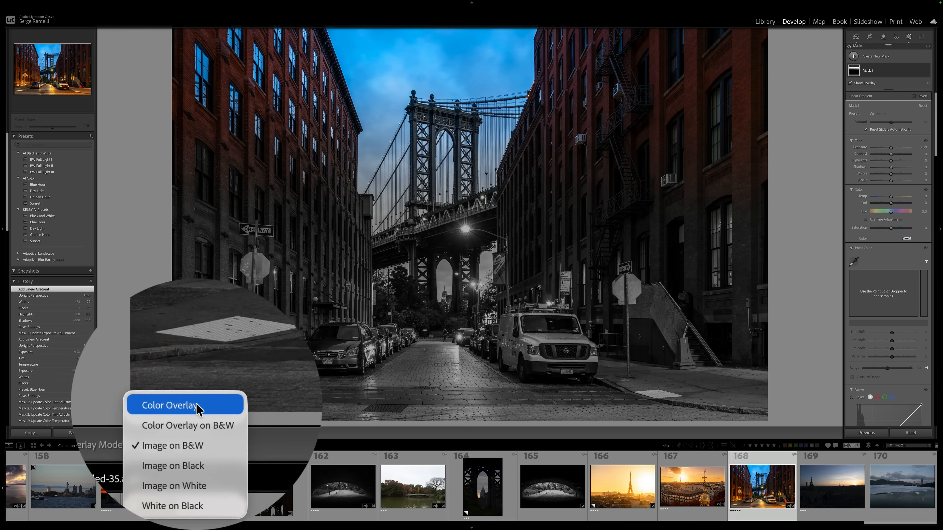
click(169, 405)
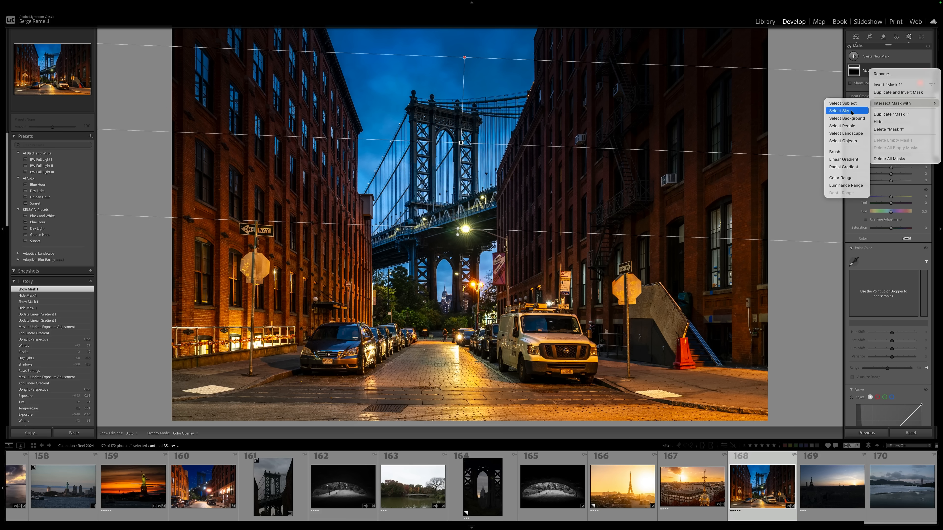
Step: Intersect the top gradient mask with Select Sky so only the sky is affected
click(839, 111)
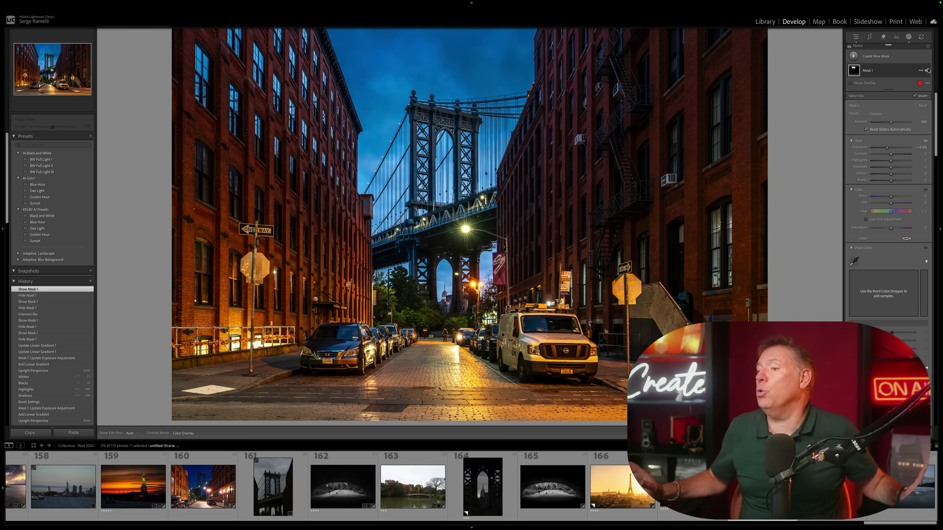
mouse_move(926, 70)
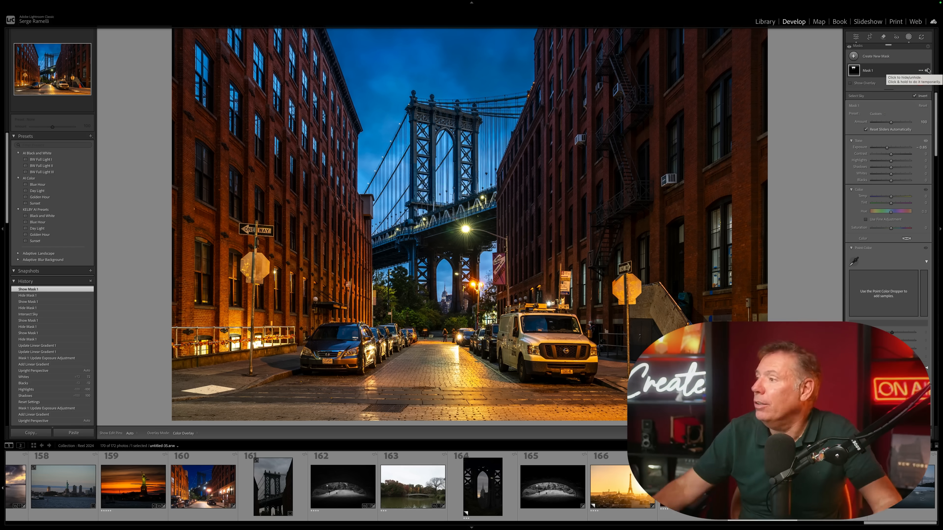
Step: Add a bottom-up linear gradient mask over the street and lower its tone slider
click(853, 56)
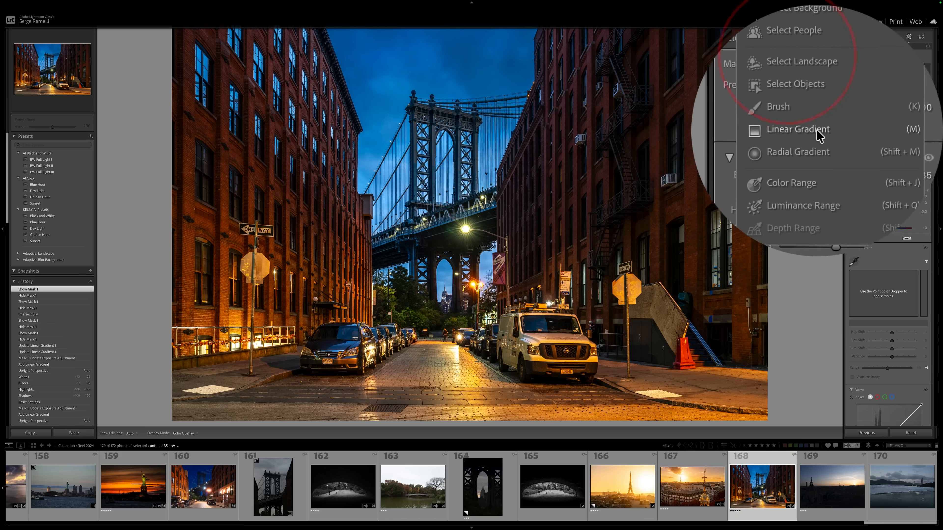
click(798, 129)
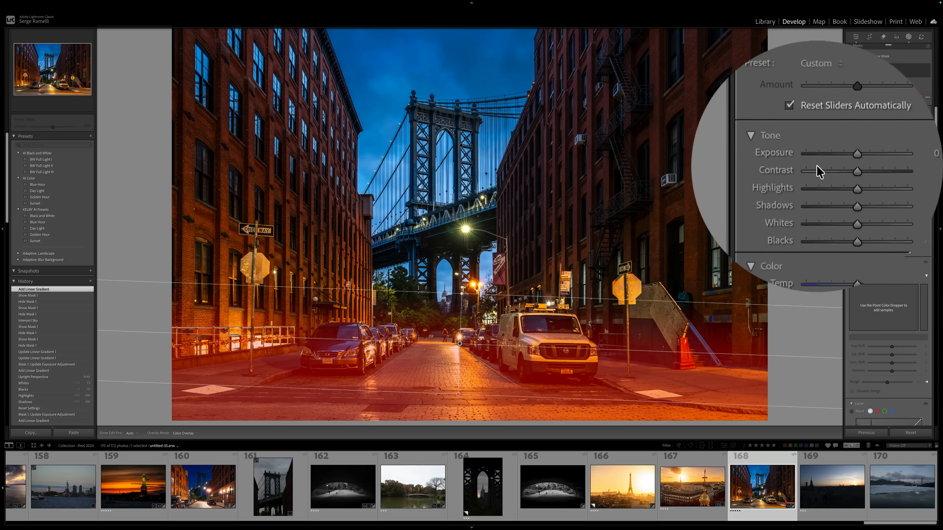
drag(857, 158, 820, 158)
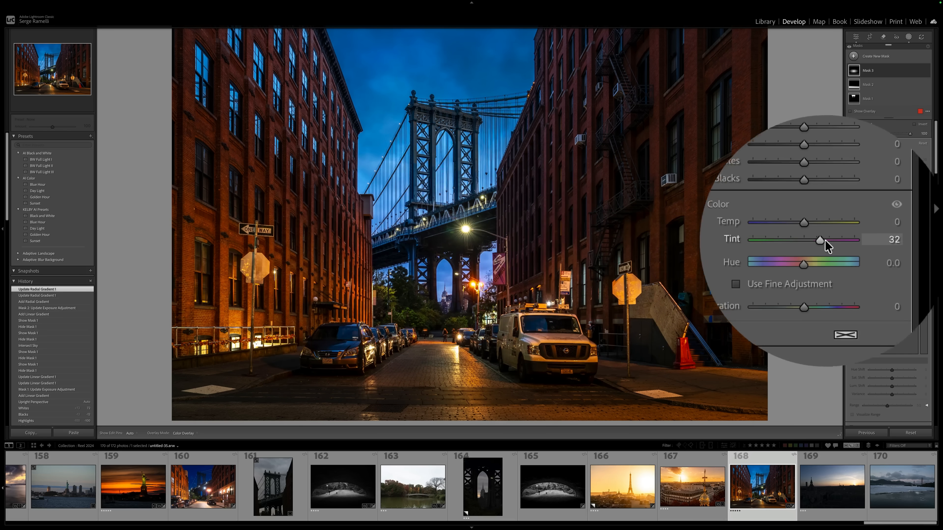
Step: Shift the radial mask's Tint toward magenta and raise its Saturation
drag(819, 248, 830, 248)
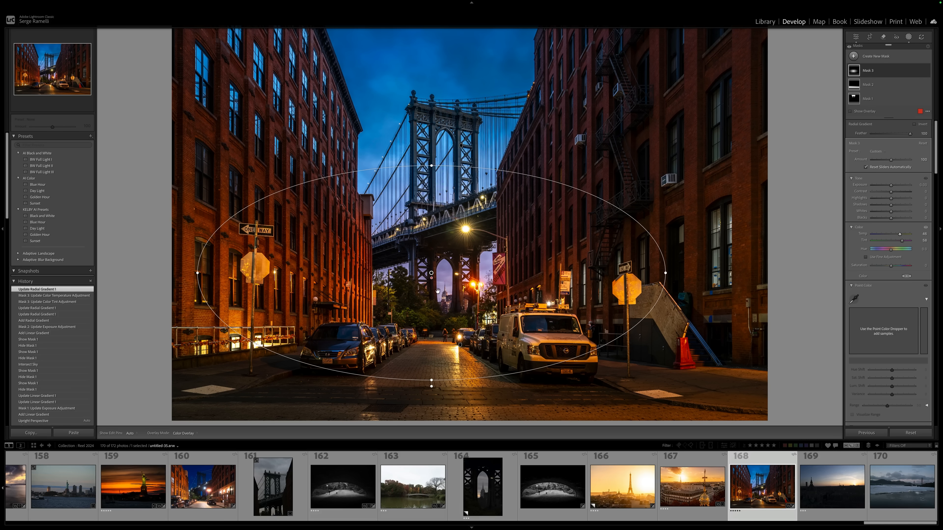
drag(895, 265, 903, 265)
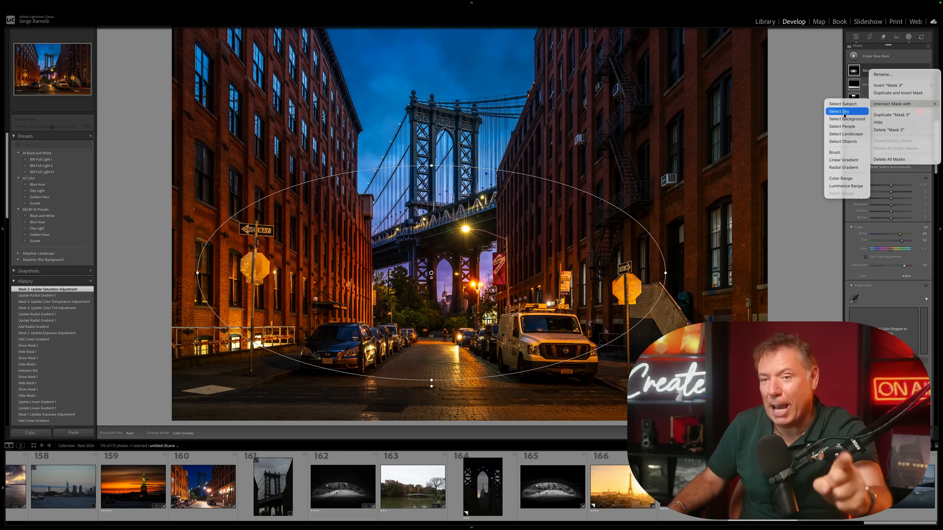
Step: Intersect the radial mask with Select Sky, then toggle its visibility off and on to compare
click(839, 111)
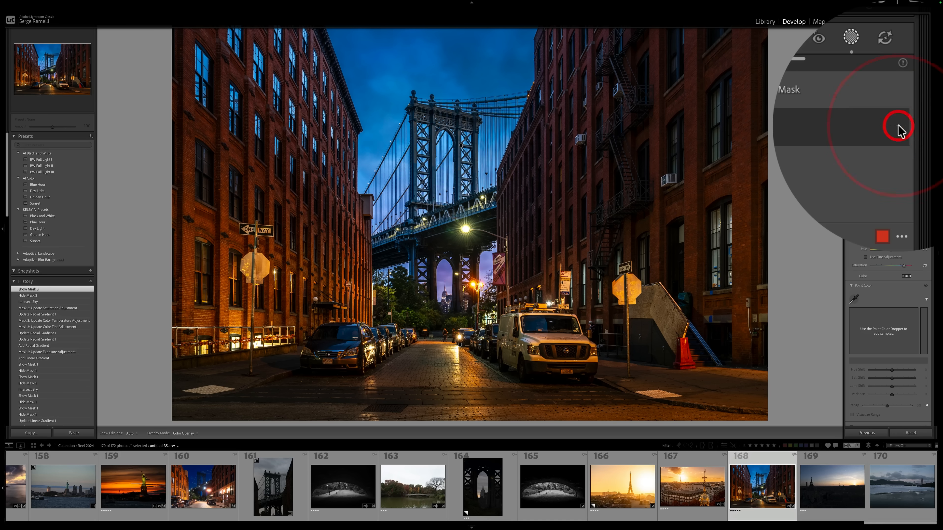
click(898, 132)
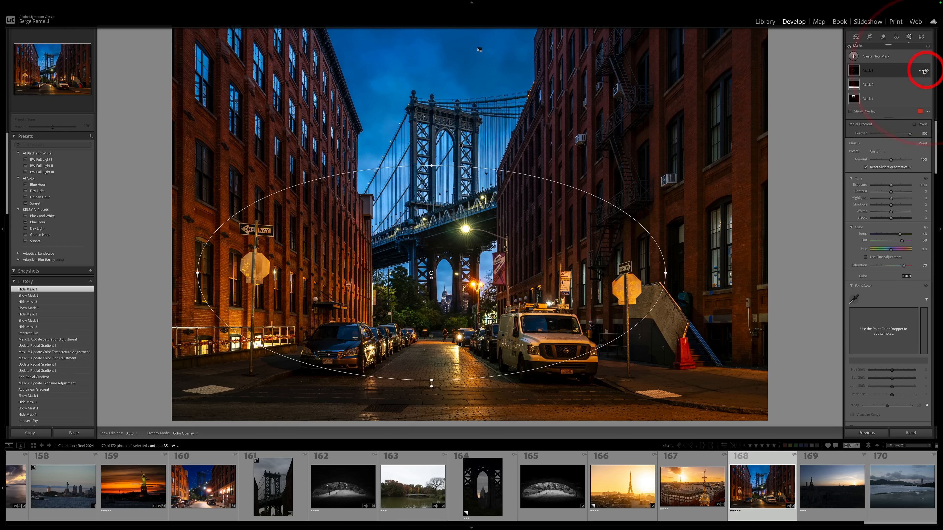
click(919, 71)
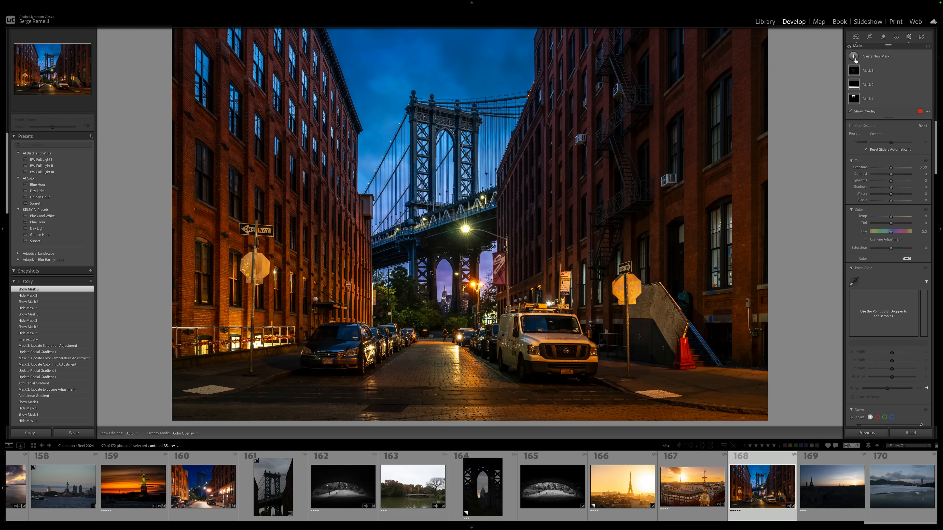
Step: Create an AI Landscape mask with Sky and Architecture ticked, generating separate masks per region
click(854, 56)
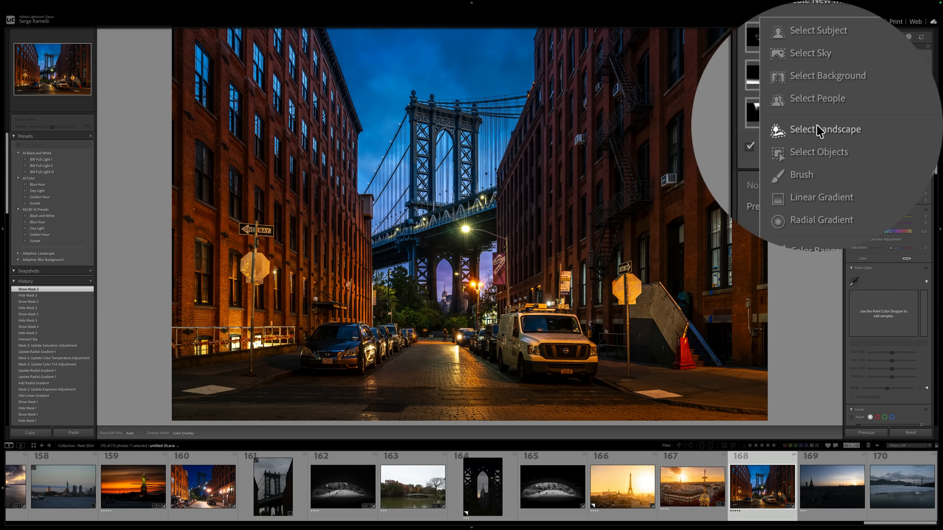
click(825, 130)
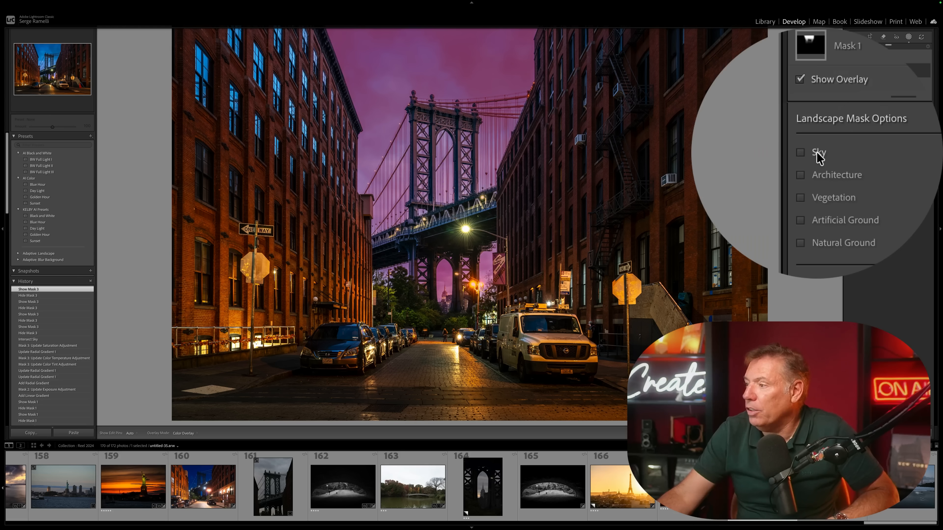
click(800, 152)
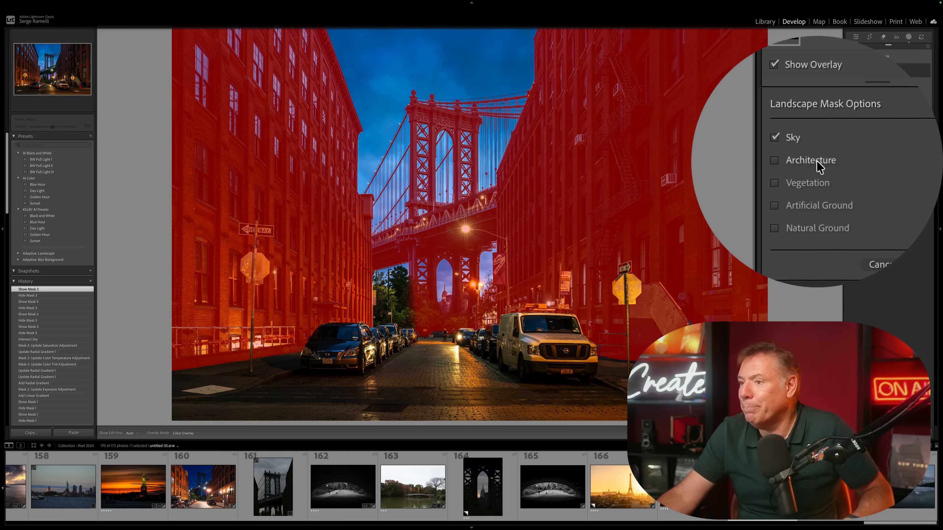
click(774, 160)
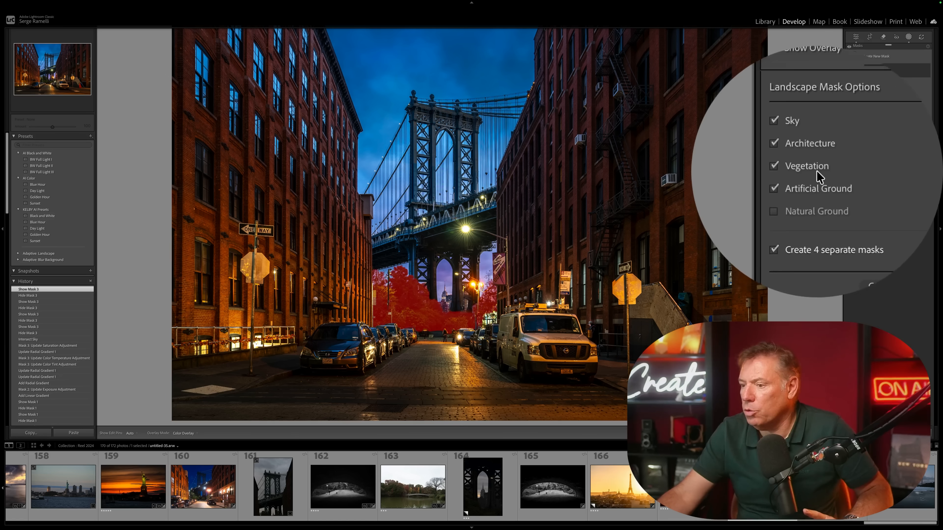
click(773, 211)
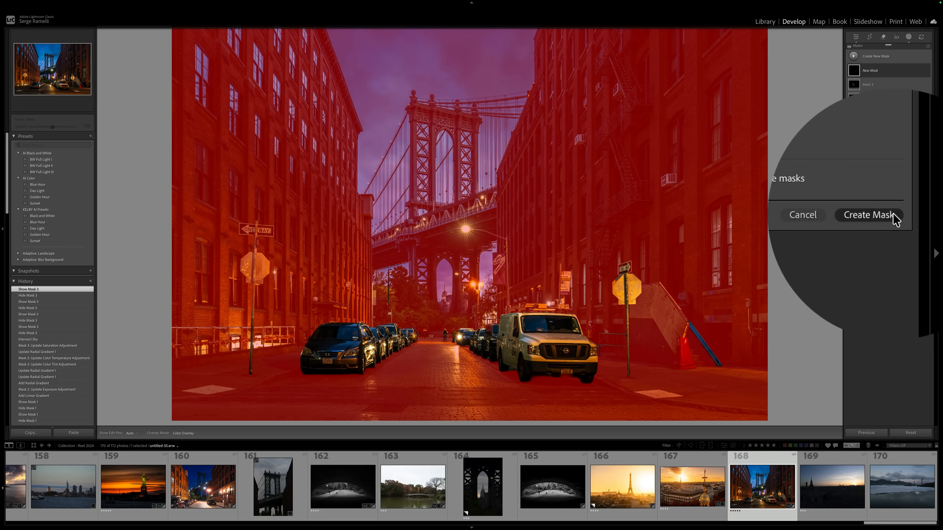
click(868, 215)
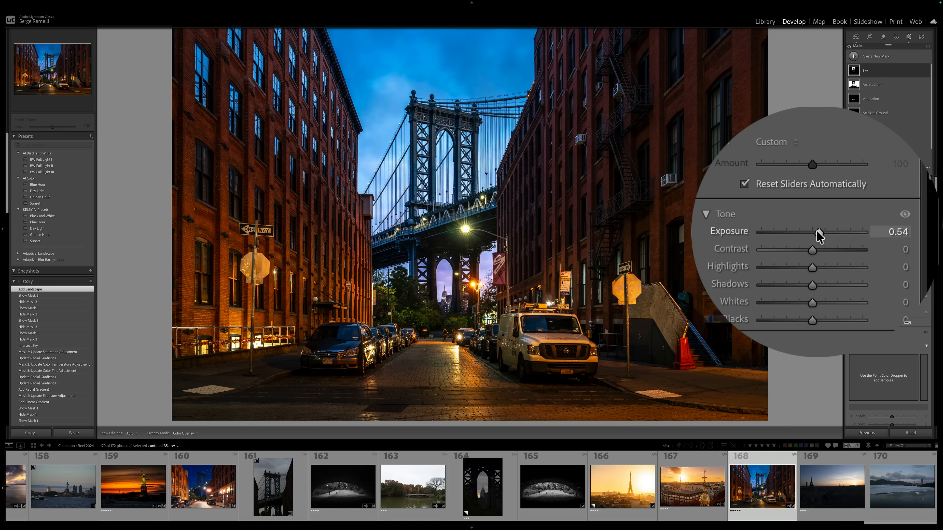
Step: Raise the Sky mask's exposure slightly, then lift and temper the Architecture mask's exposure
drag(830, 231, 819, 230)
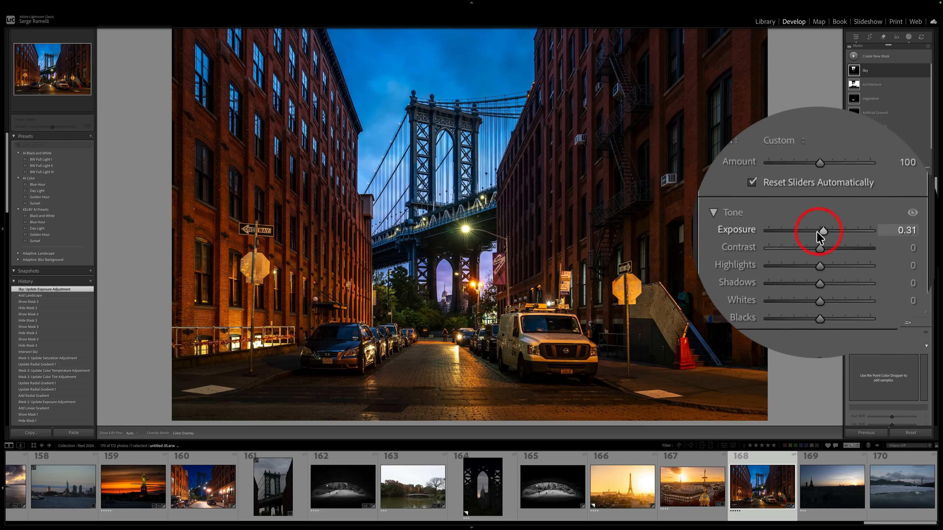
click(872, 84)
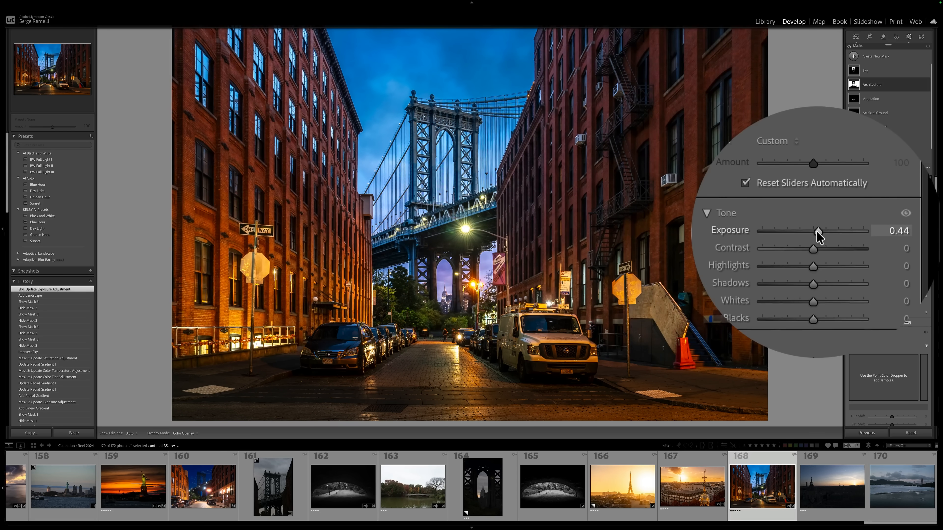
drag(826, 231, 817, 233)
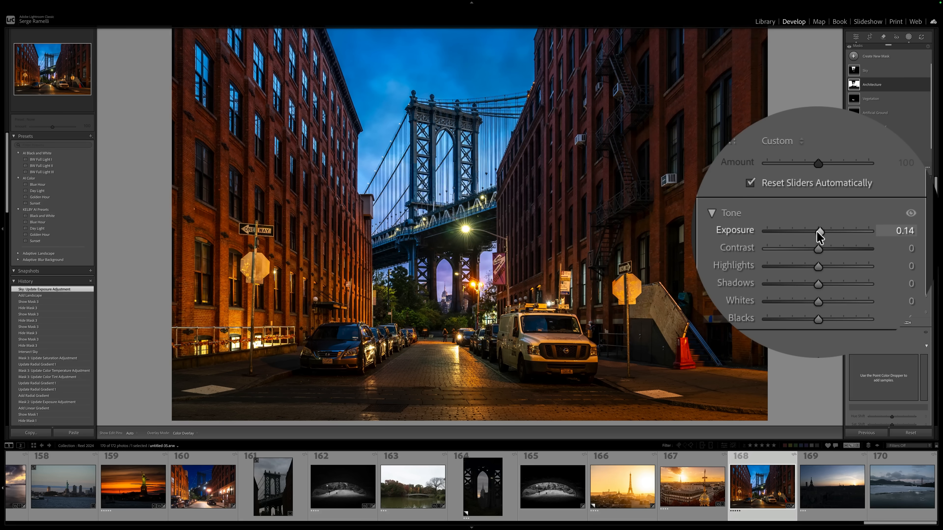
drag(818, 233, 827, 233)
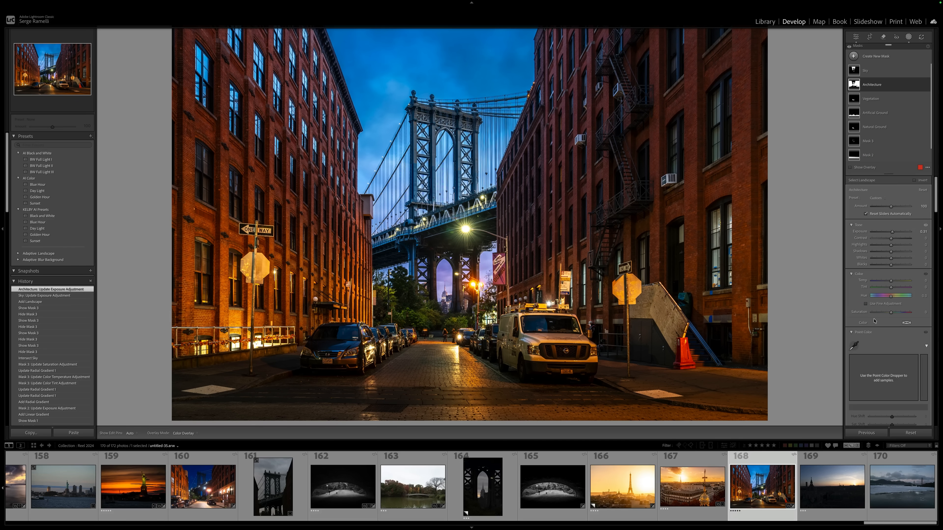
Step: Increase Clarity on the Architecture mask for the buildings
scroll(down, 3)
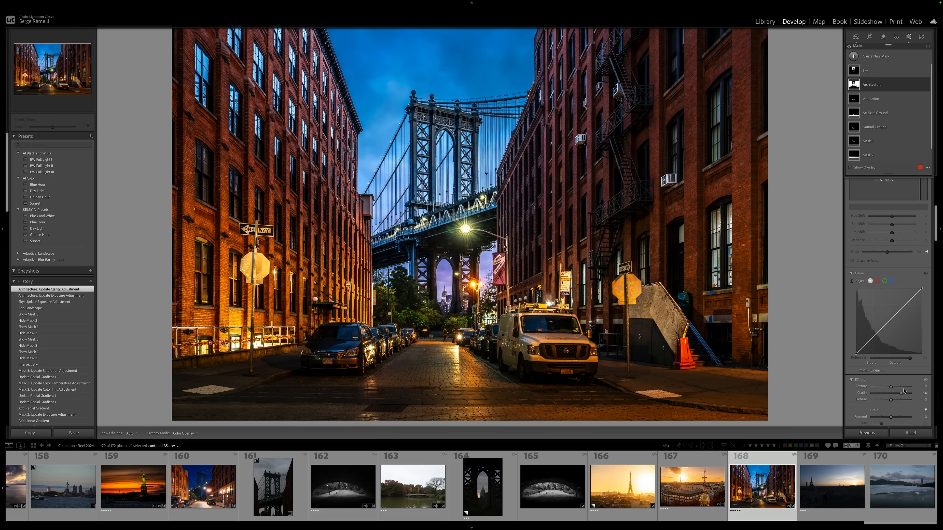
drag(896, 392, 890, 392)
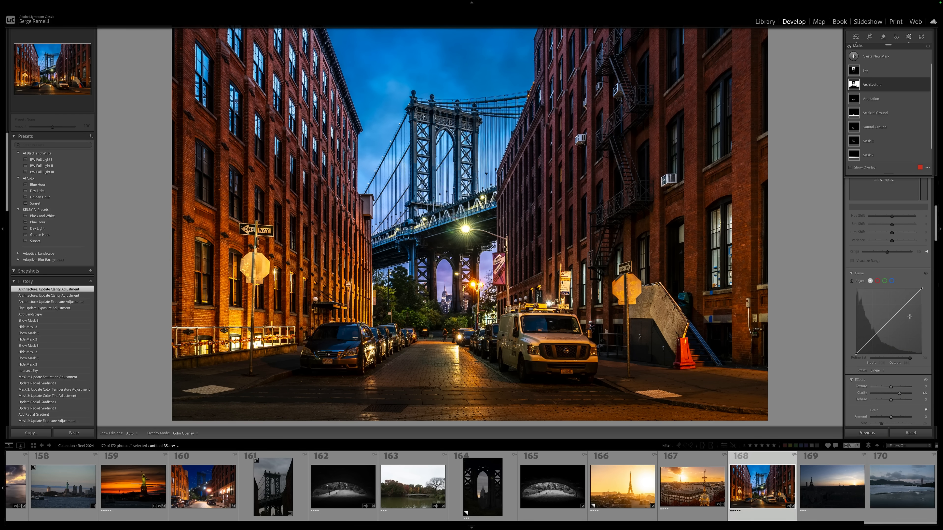
Step: Select the Vegetation mask and lower the exposure of the trees
click(871, 98)
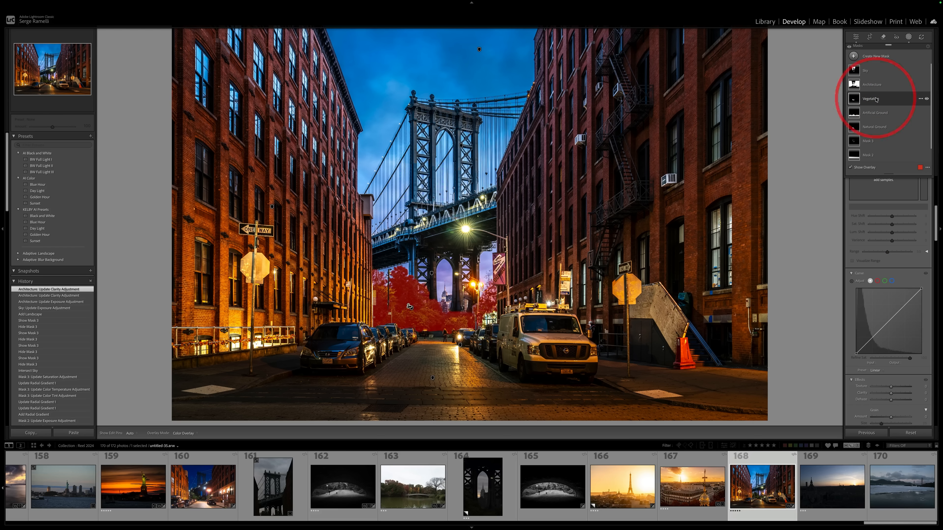
click(871, 98)
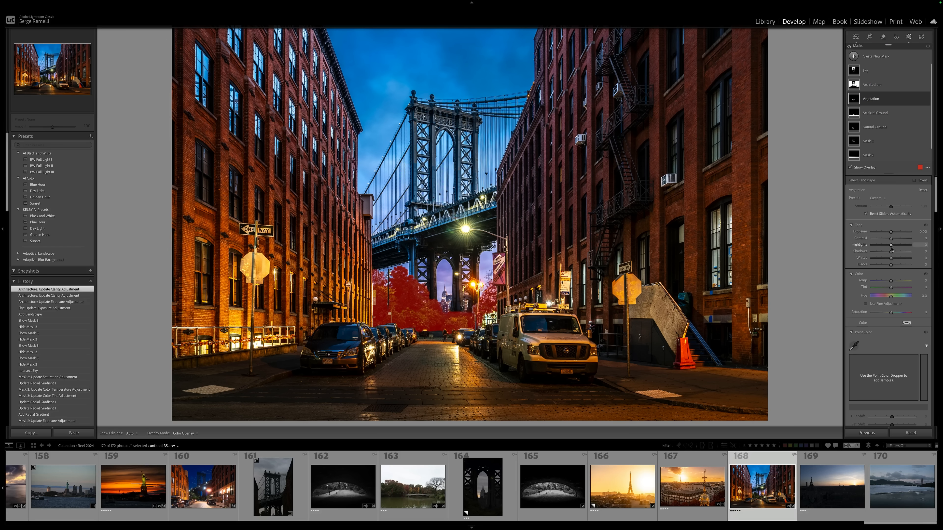
drag(889, 231, 810, 231)
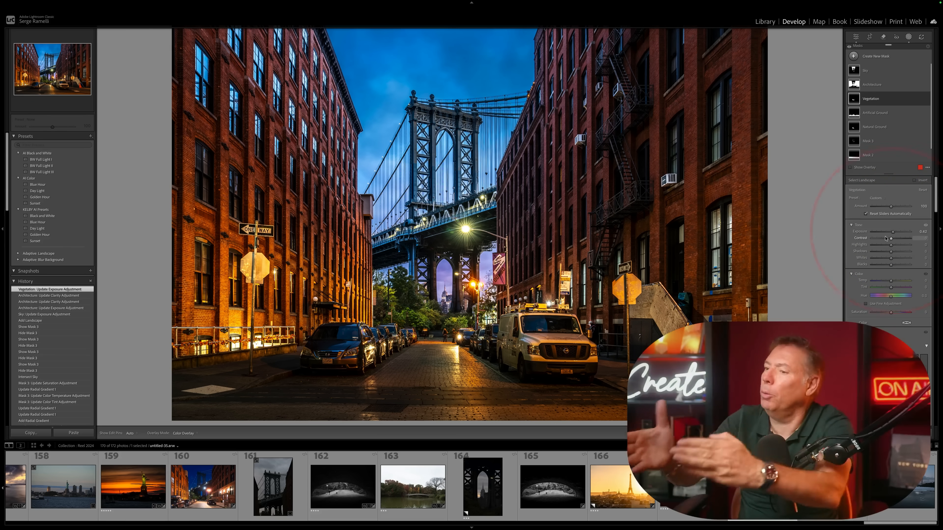
Step: Darken the Artificial Ground mask to about -0.23 exposure, then move to the natural ground mask
click(875, 113)
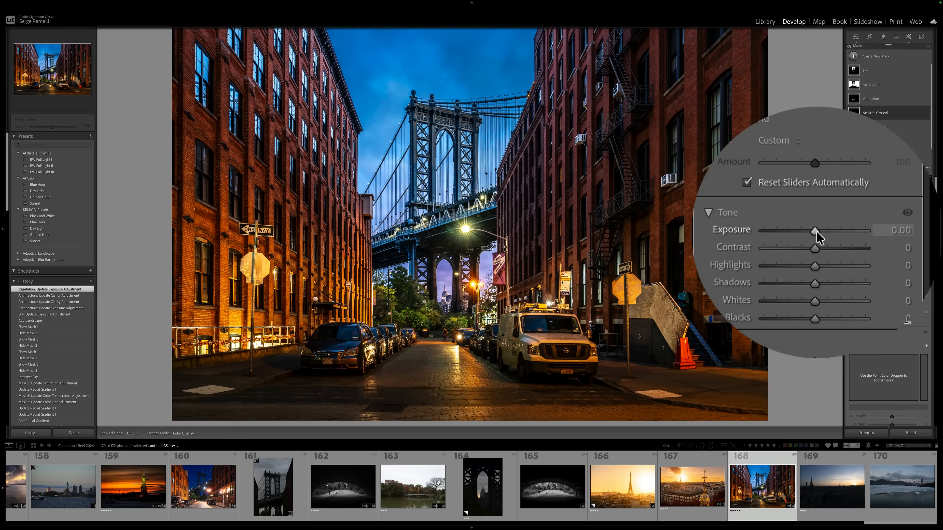
drag(816, 230, 812, 230)
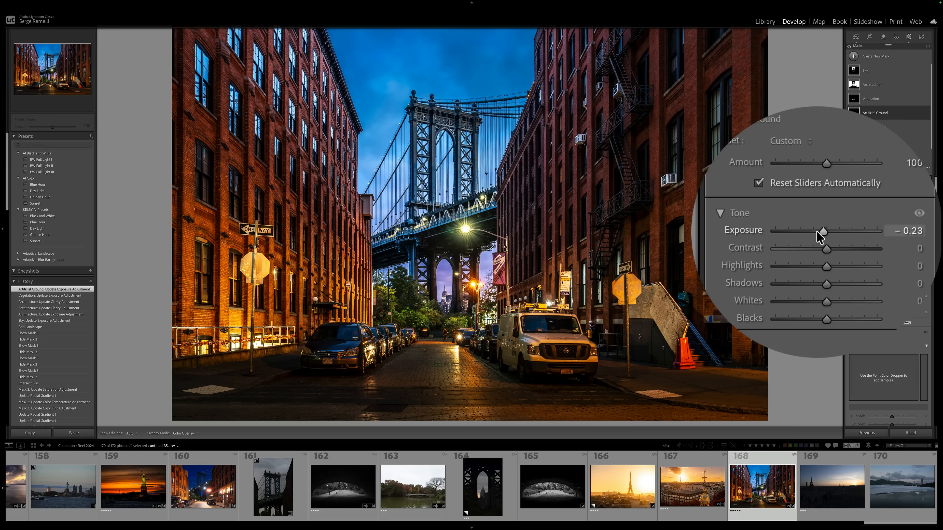
click(874, 127)
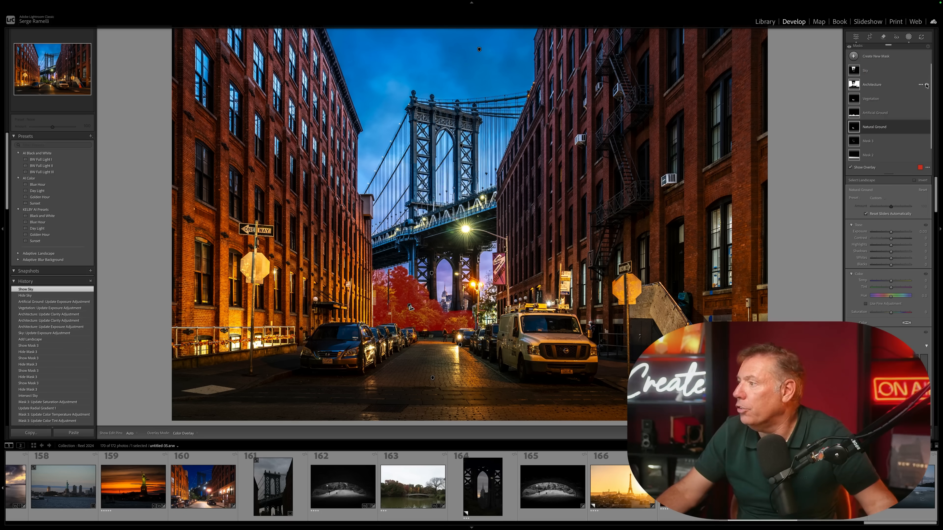
click(927, 84)
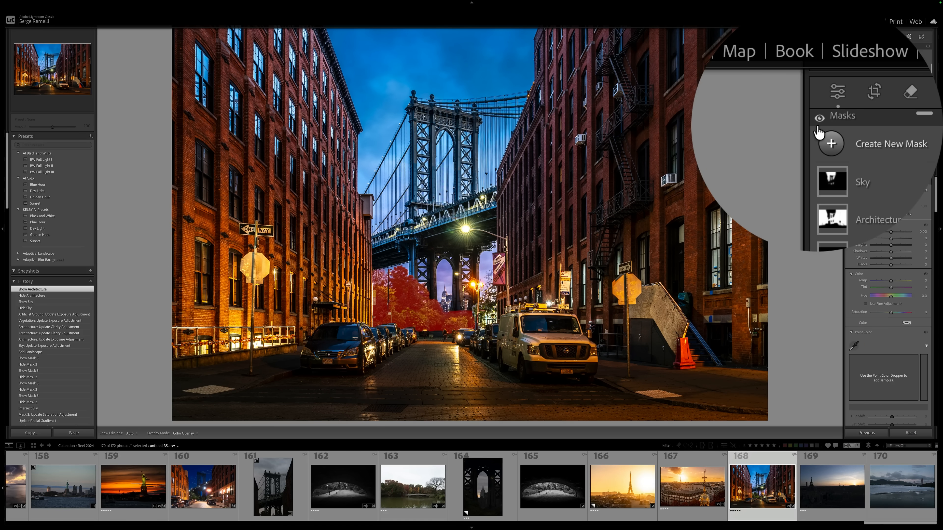
click(820, 118)
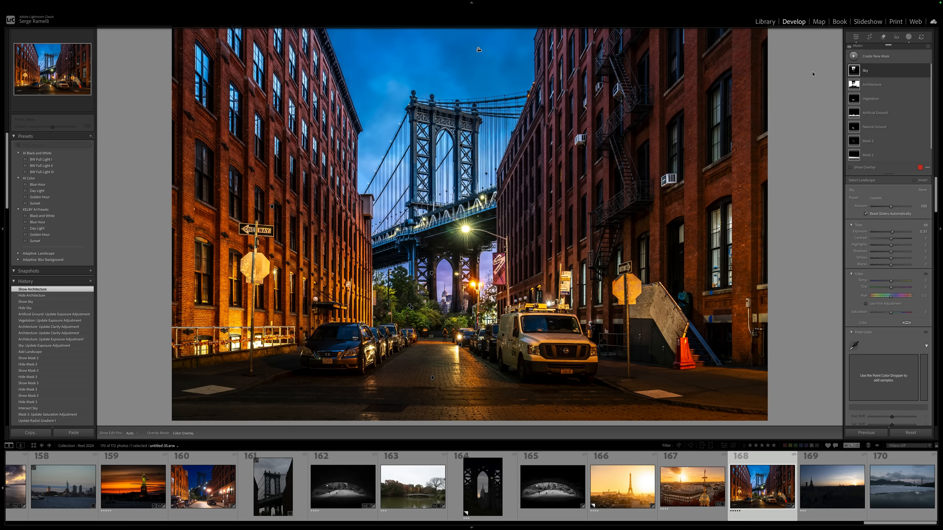
Step: Add a darkening linear gradient mask, then Reset all edits to show the original photo
click(853, 56)
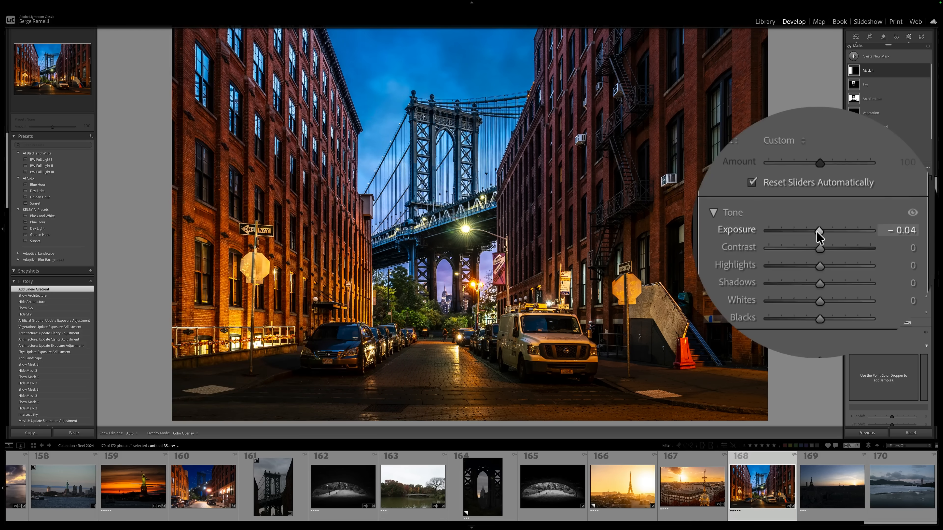
drag(819, 233, 816, 233)
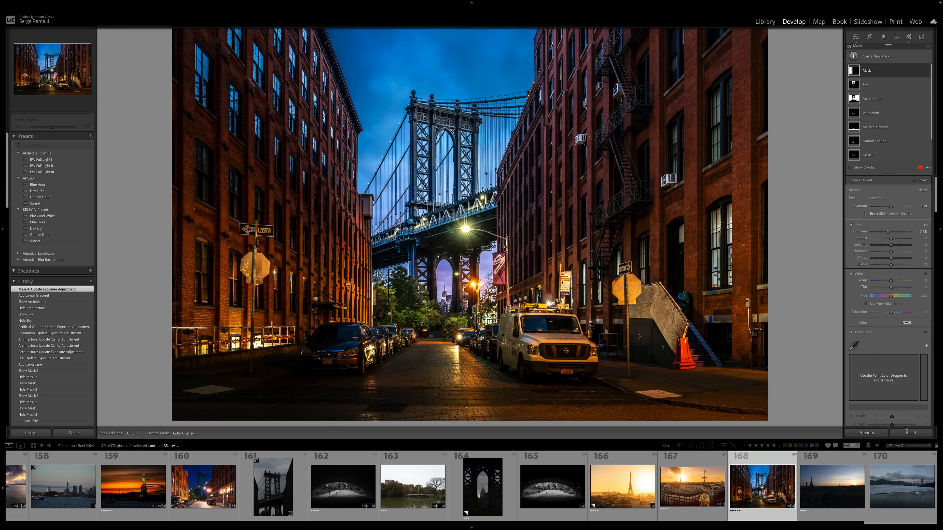
click(911, 433)
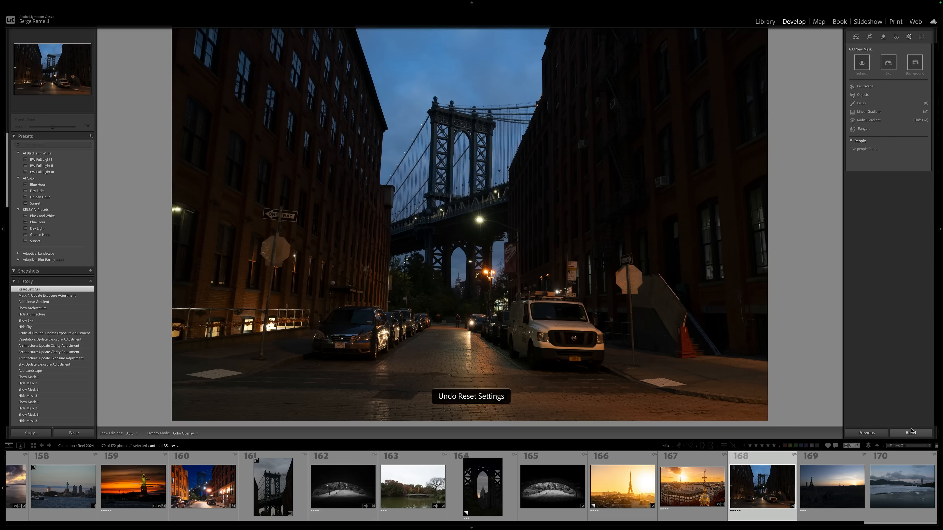